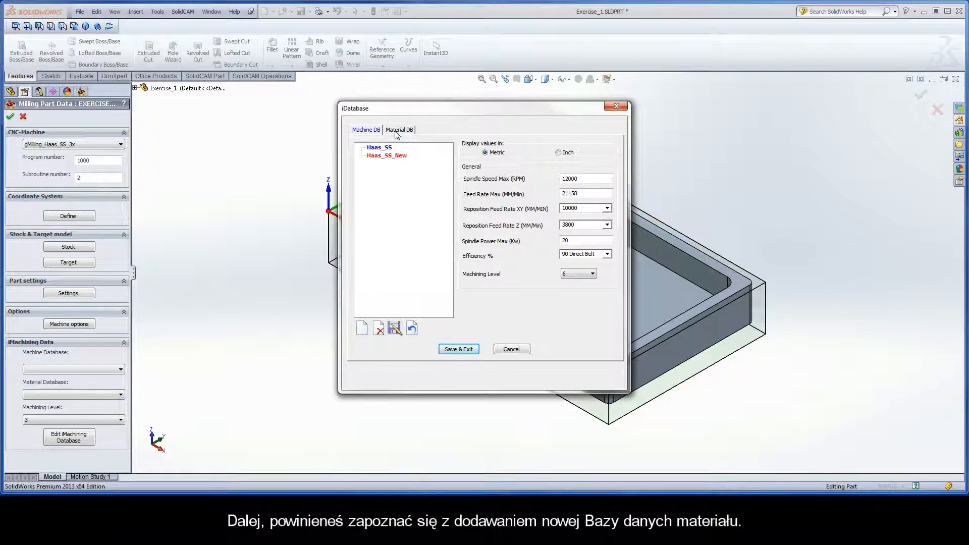
- Show the Material DB list and start a new material file
left_click(400, 130)
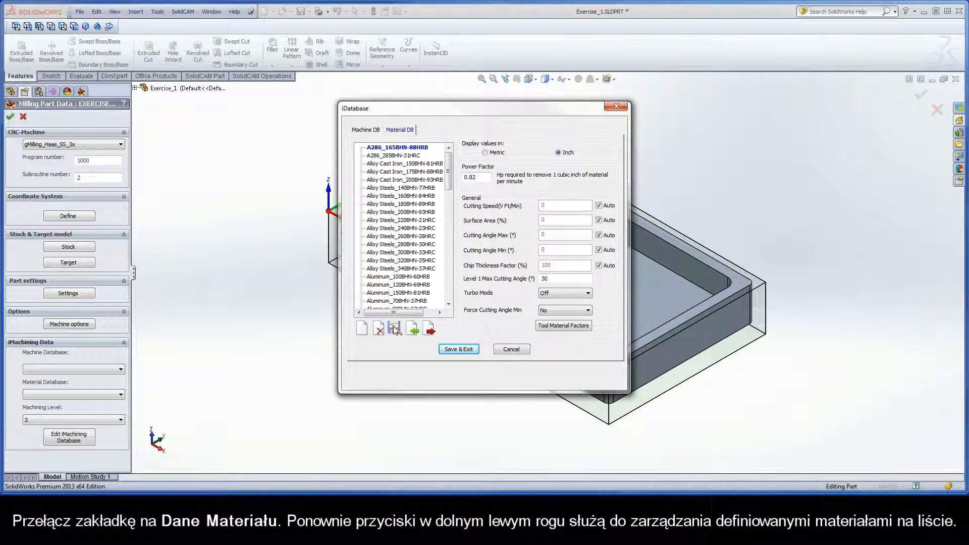
left_click(361, 327)
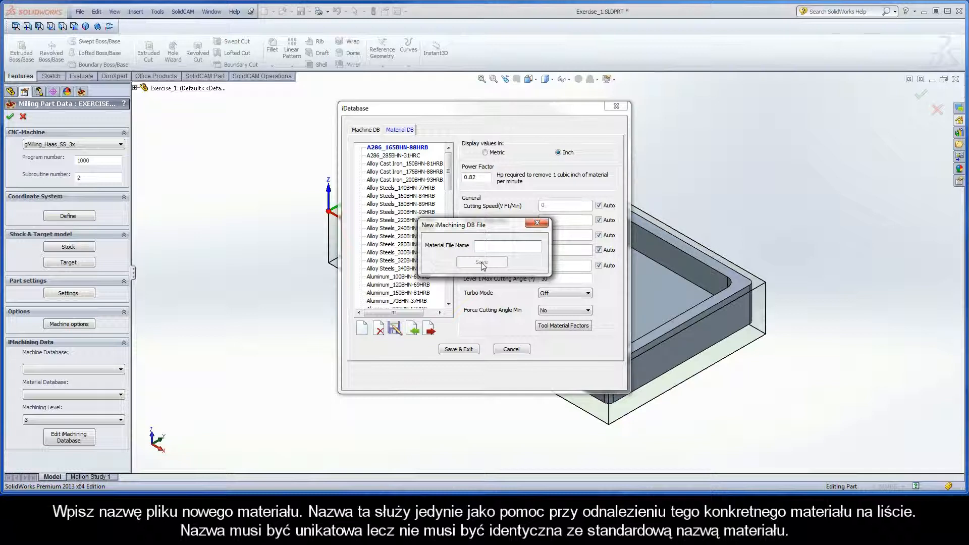
- Name the new material file Titanium_Ti and save it
left_click(507, 245)
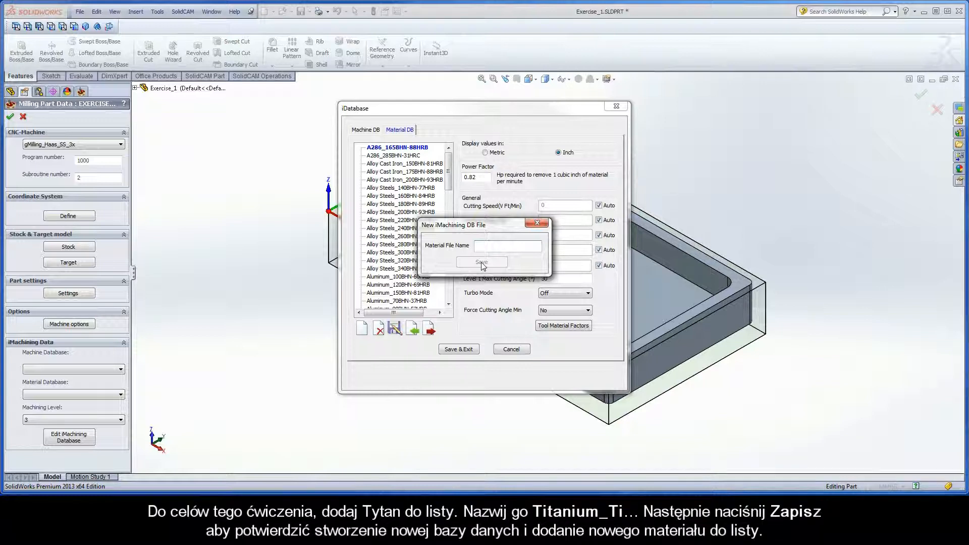
type("Titanium_")
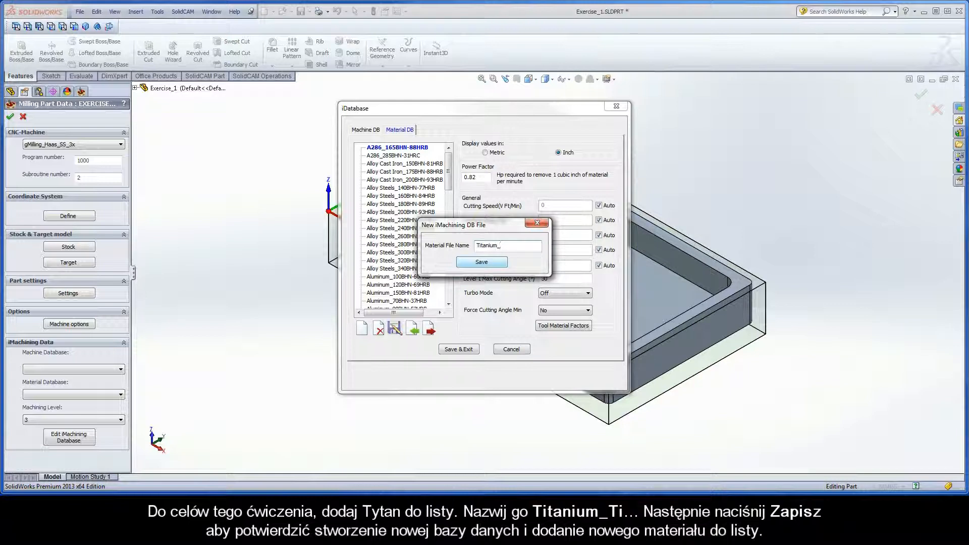
type("Ti")
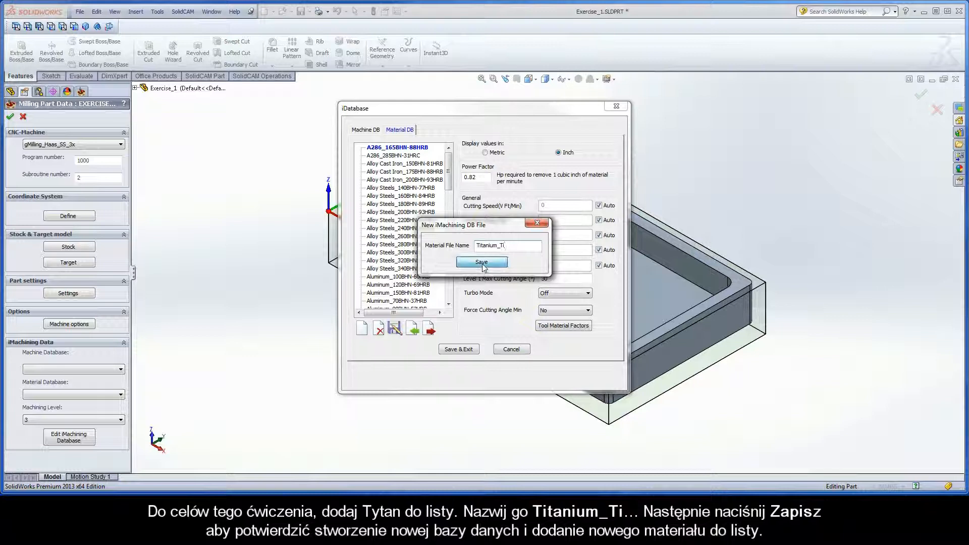
left_click(482, 262)
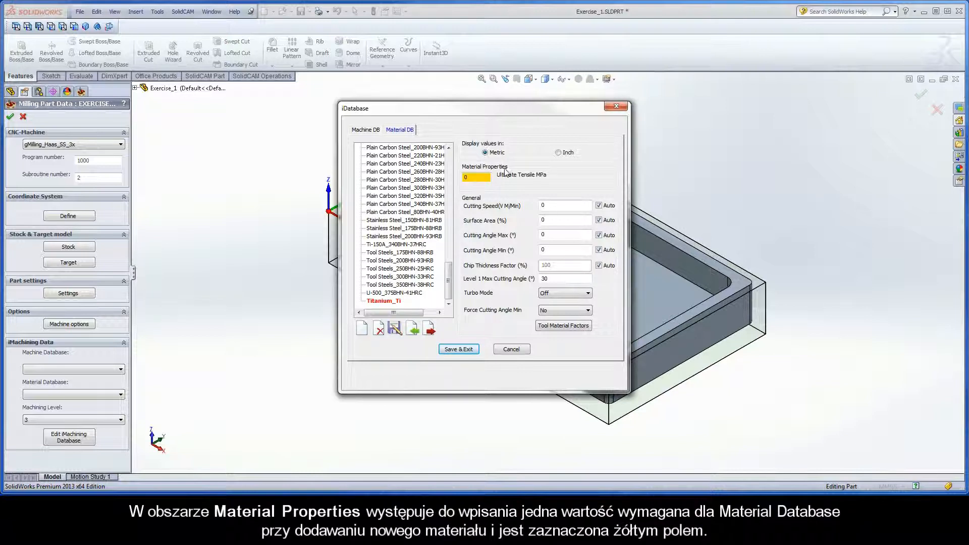
- Leave Titanium_Ti's Ultimate Tensile MPa at 0 and switch to the web browser
left_click(475, 178)
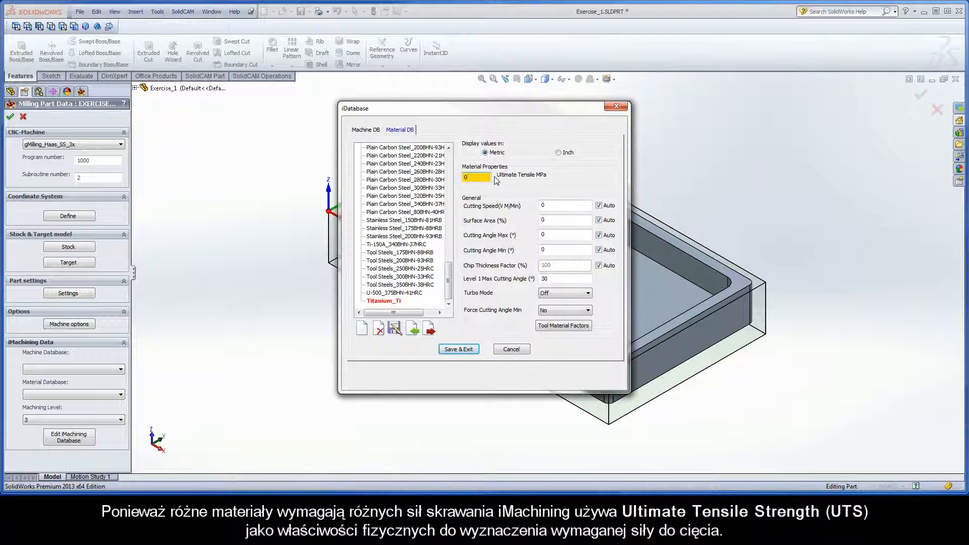
mouse_move(537, 183)
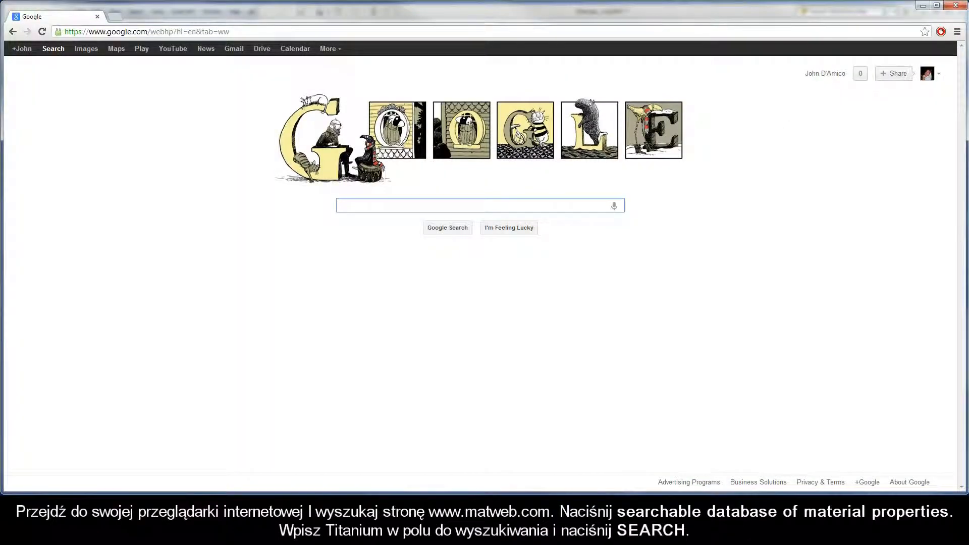
left_click(146, 31)
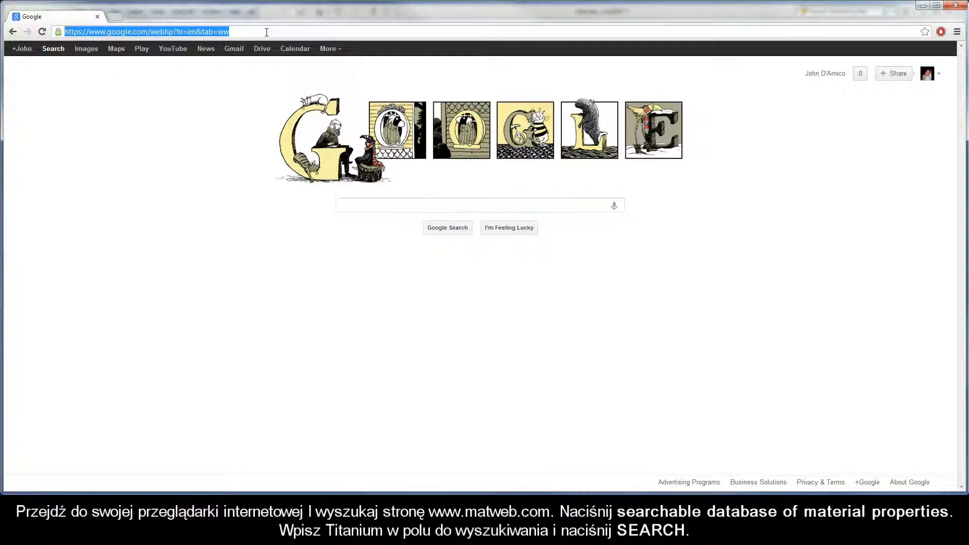
type("www.matweb.com")
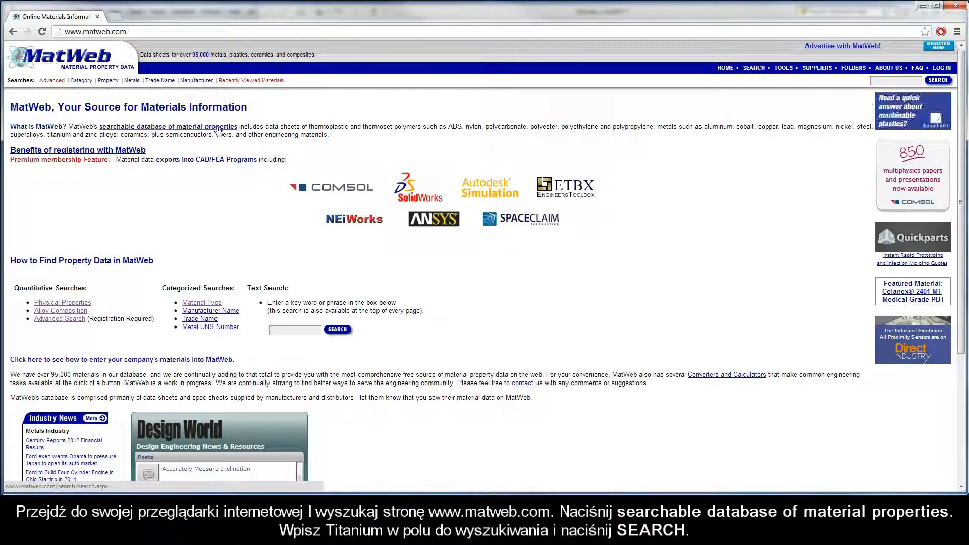
left_click(168, 126)
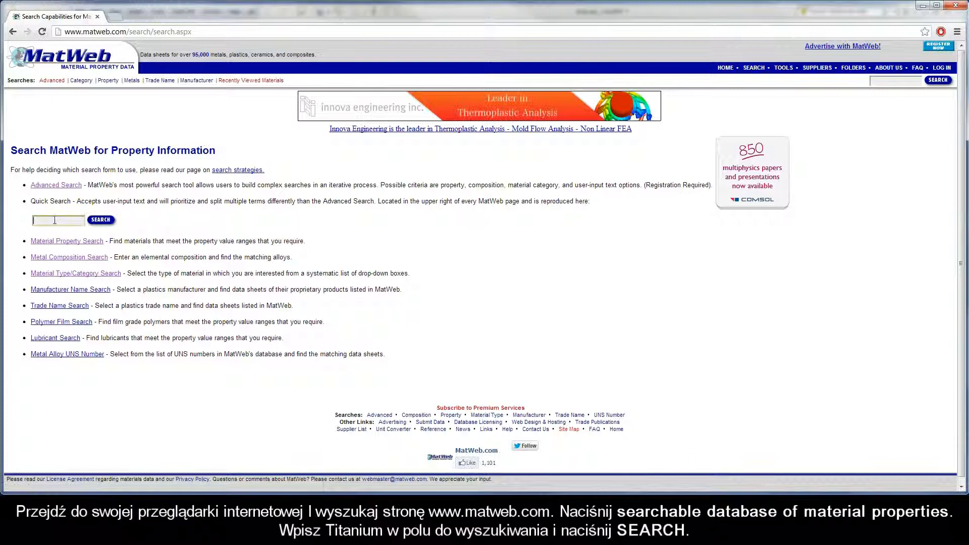
type("Titanium")
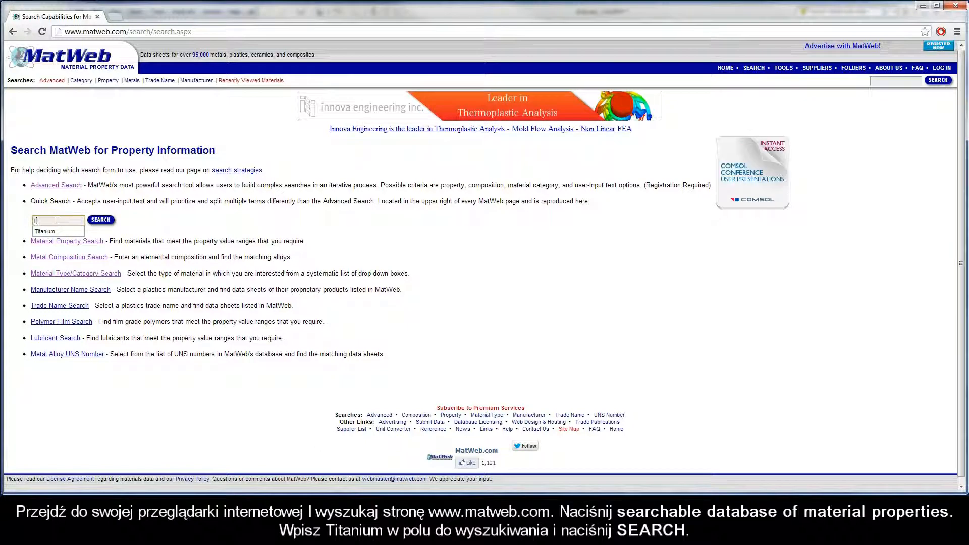
type("Titanium")
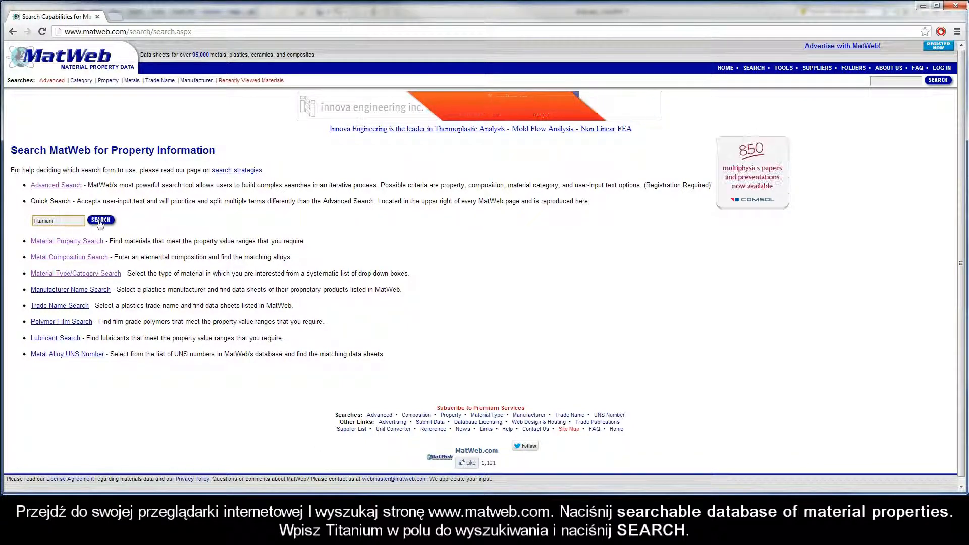
left_click(100, 221)
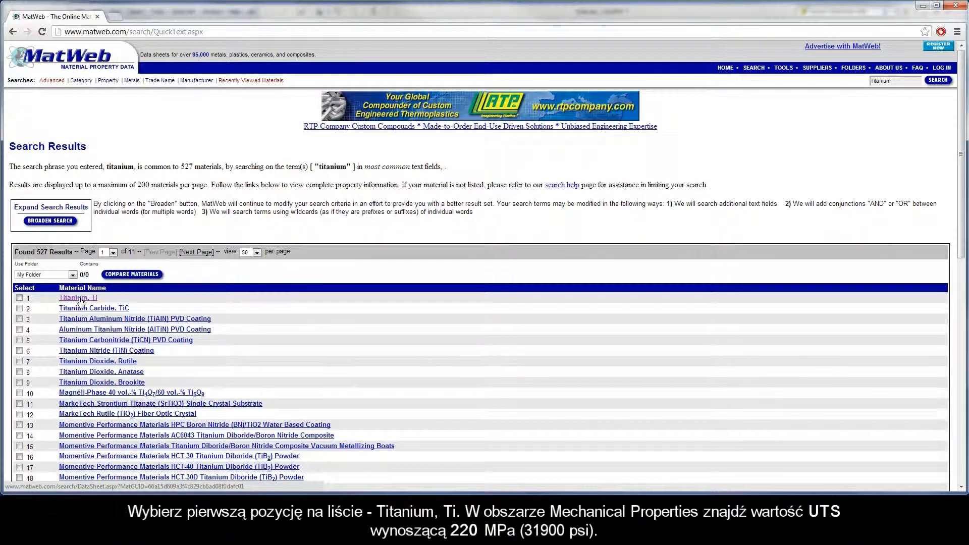
- Open the Titanium, Ti data sheet showing 220 MPa ultimate tensile strength
left_click(77, 297)
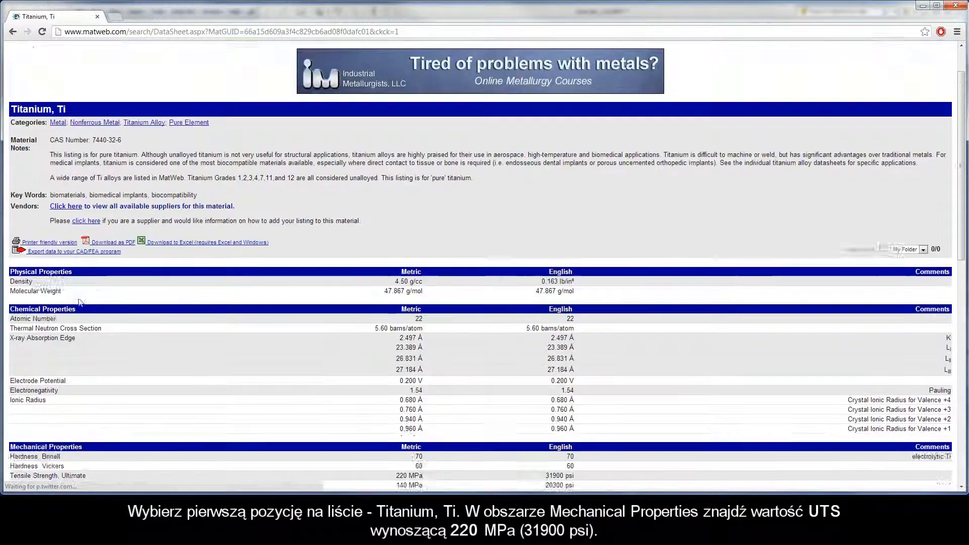
scroll("down", 3)
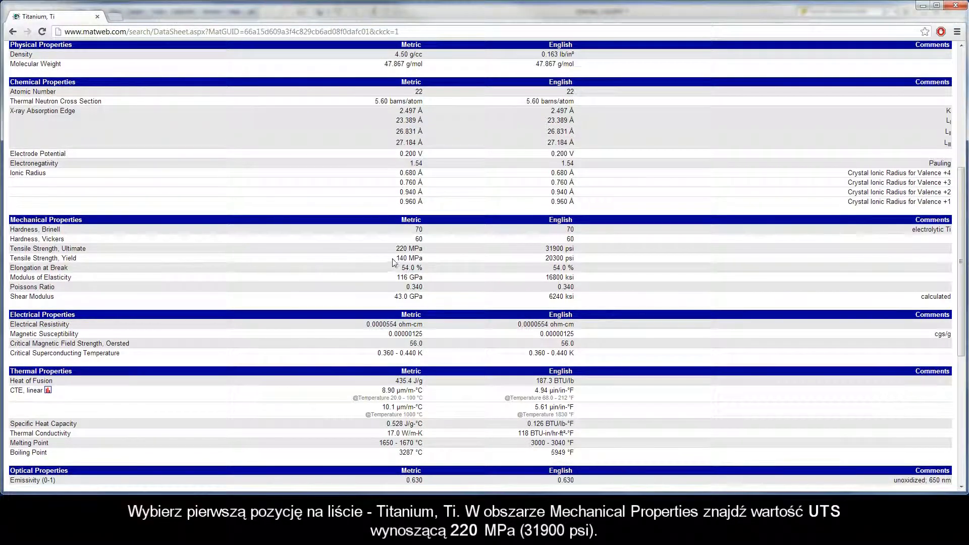
mouse_move(401, 248)
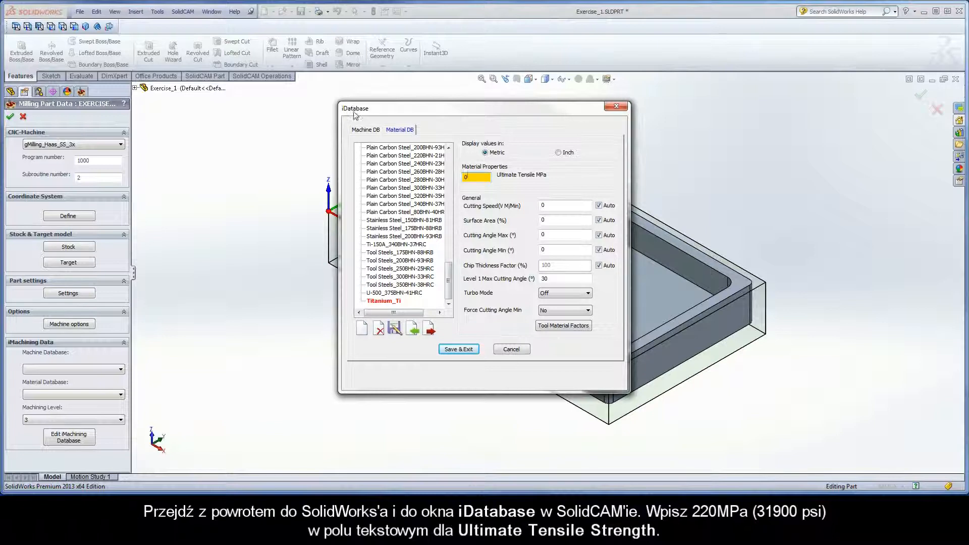
- Enter 220 as Titanium_Ti's Ultimate Tensile MPa and save and exit
left_click(476, 176)
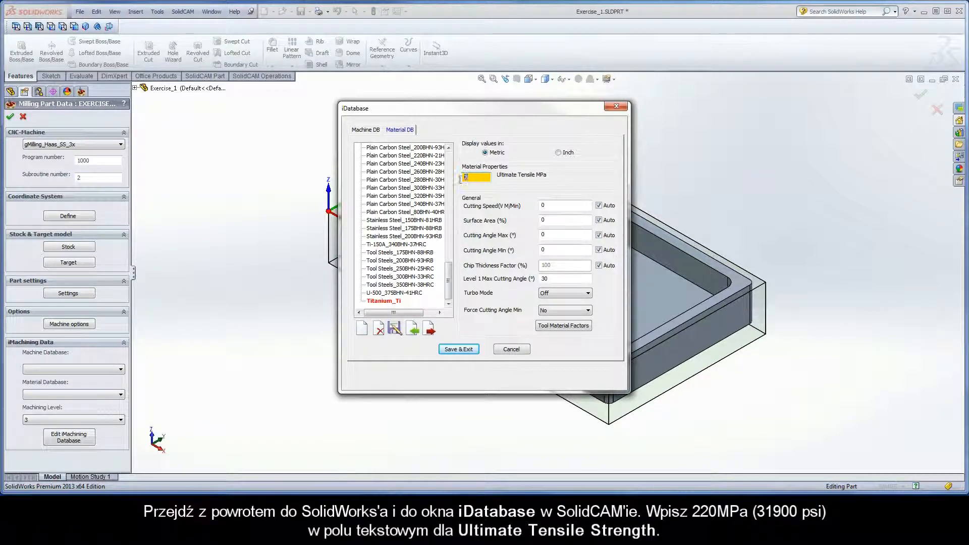
type("220")
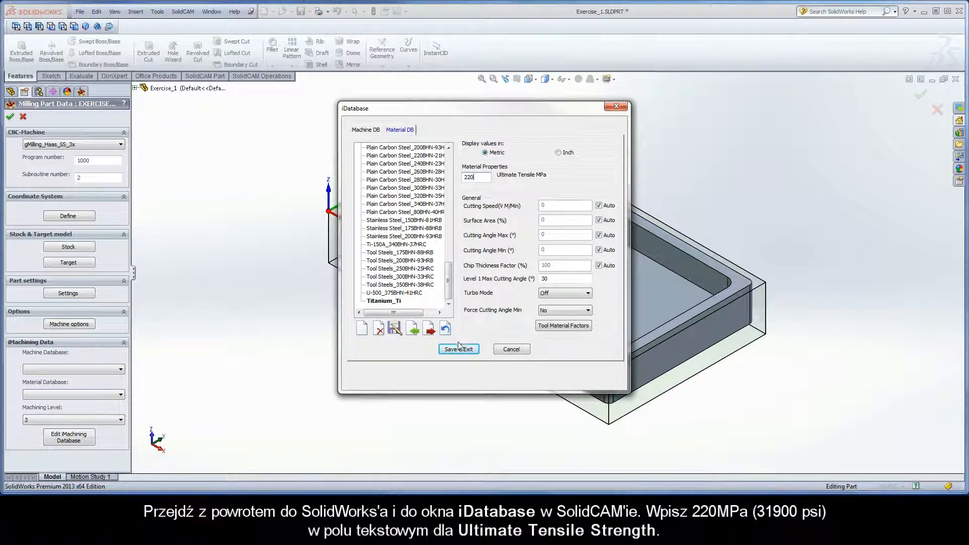
left_click(458, 350)
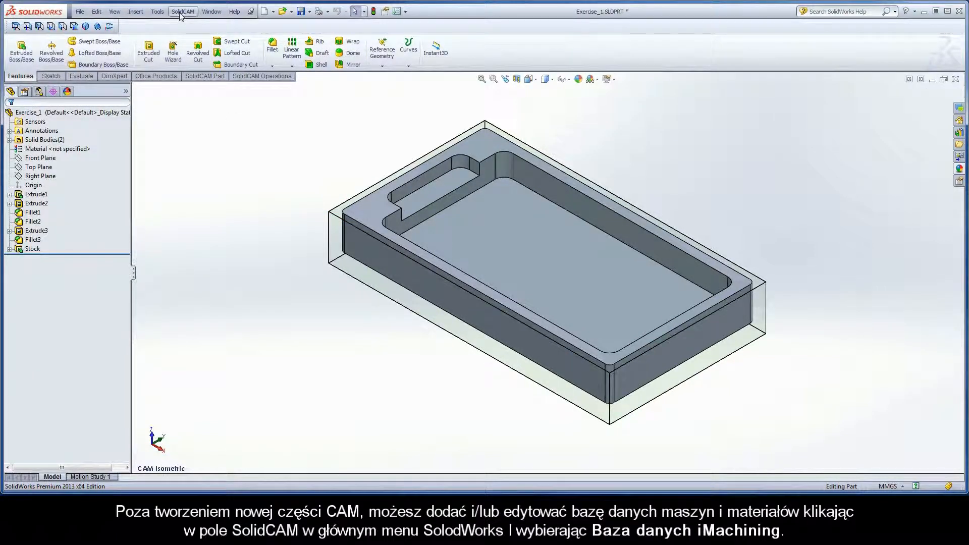
- Reopen the iMachining database, view the Material DB list, then close it
left_click(182, 11)
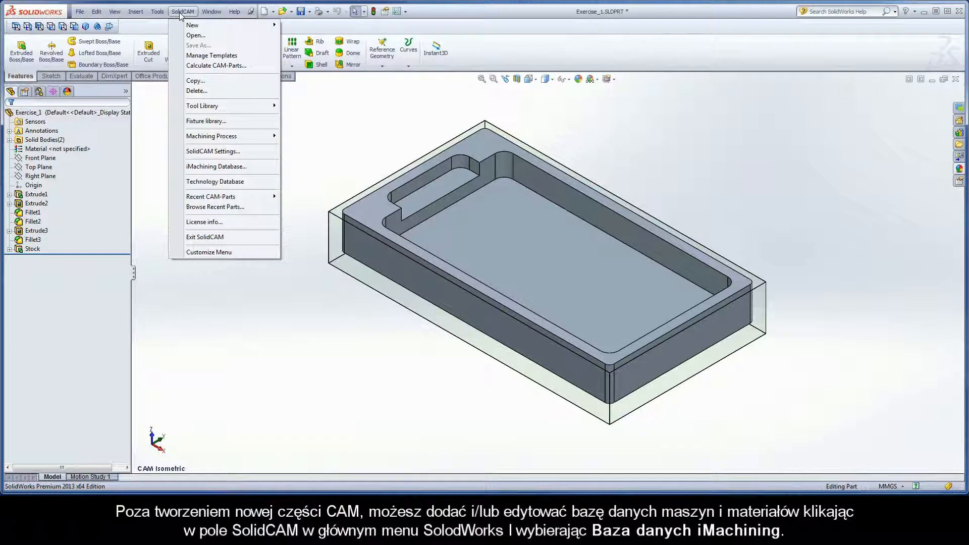
mouse_move(216, 166)
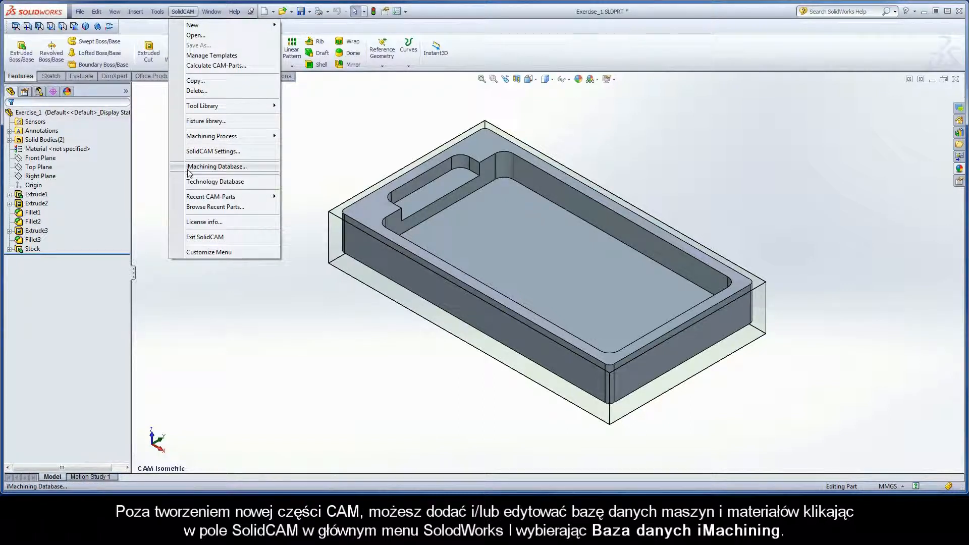
left_click(217, 166)
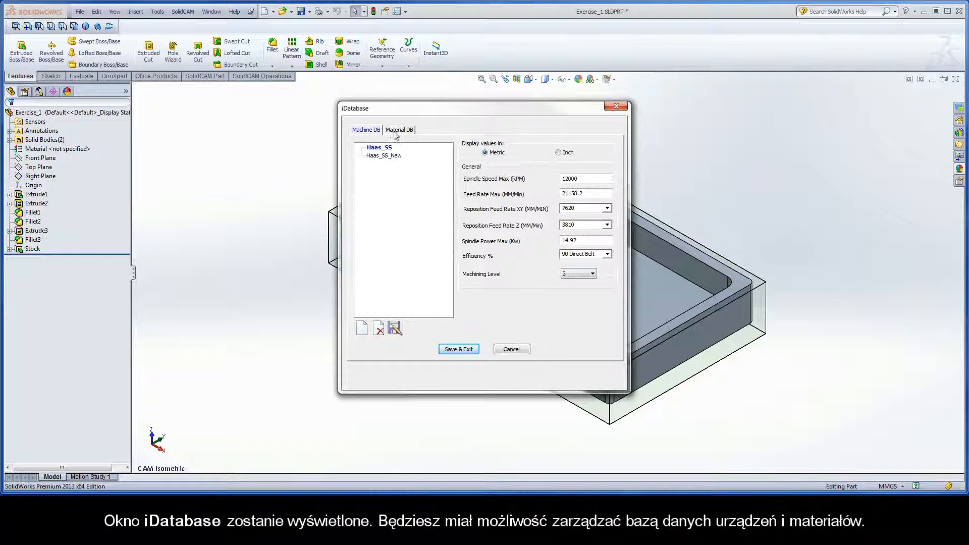
left_click(400, 129)
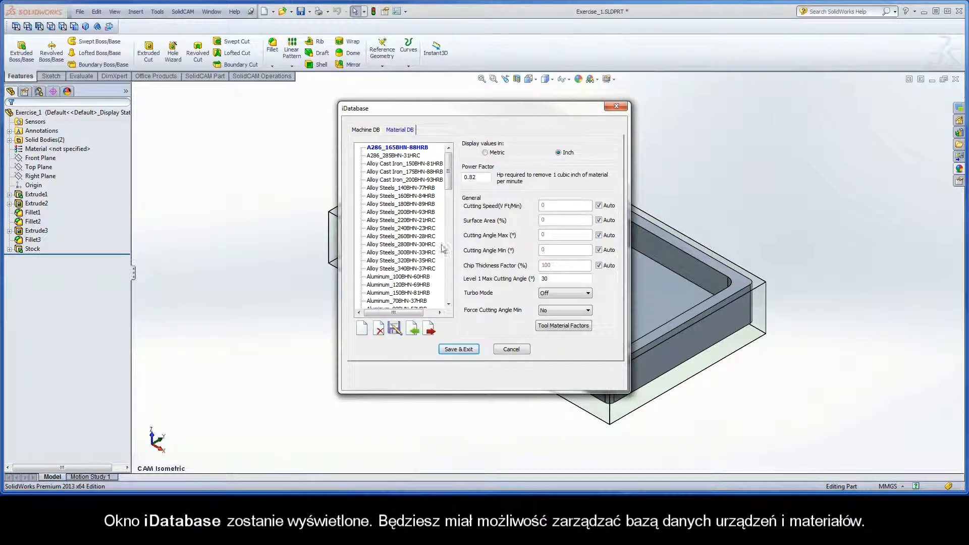
left_click(458, 349)
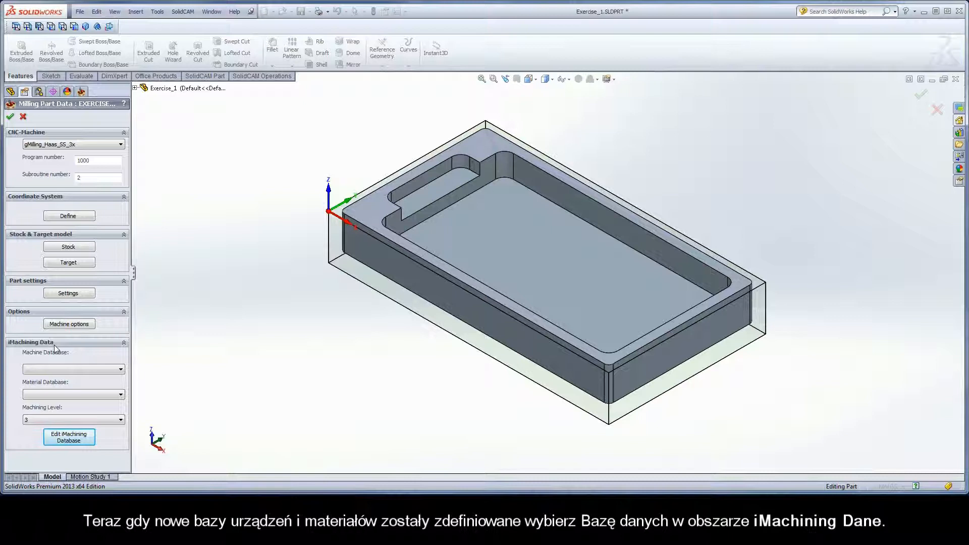
- Set the machine database to Haas_SS_New with machining level 6 (Machine level)
left_click(120, 369)
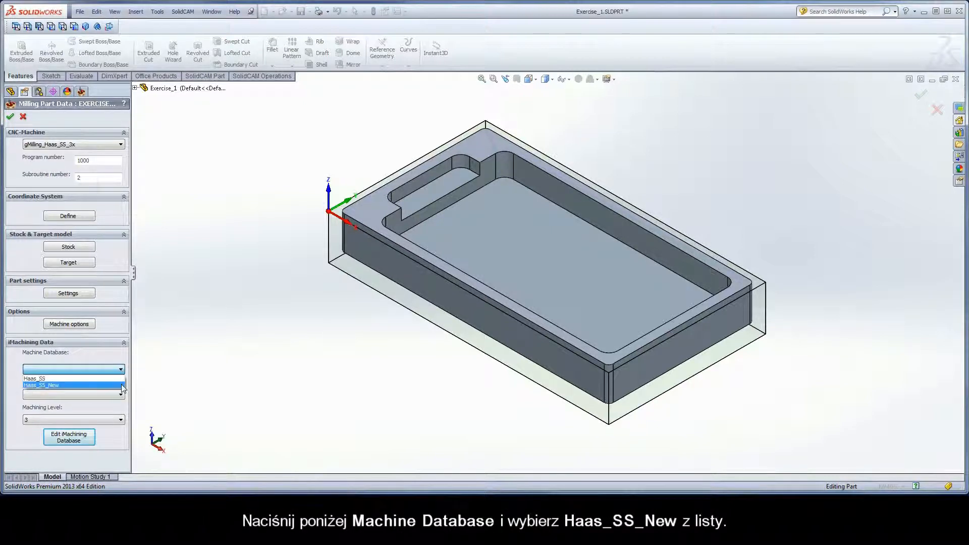
left_click(41, 385)
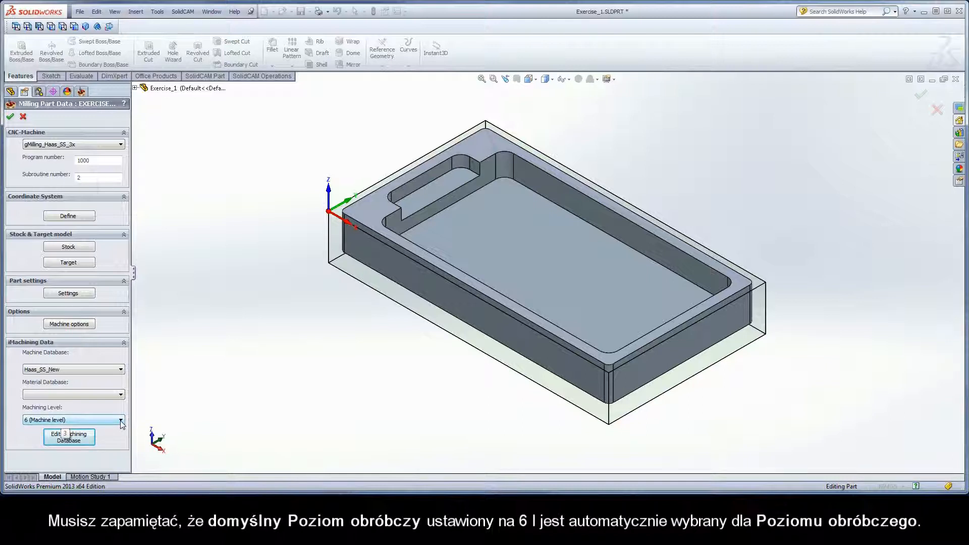
left_click(121, 419)
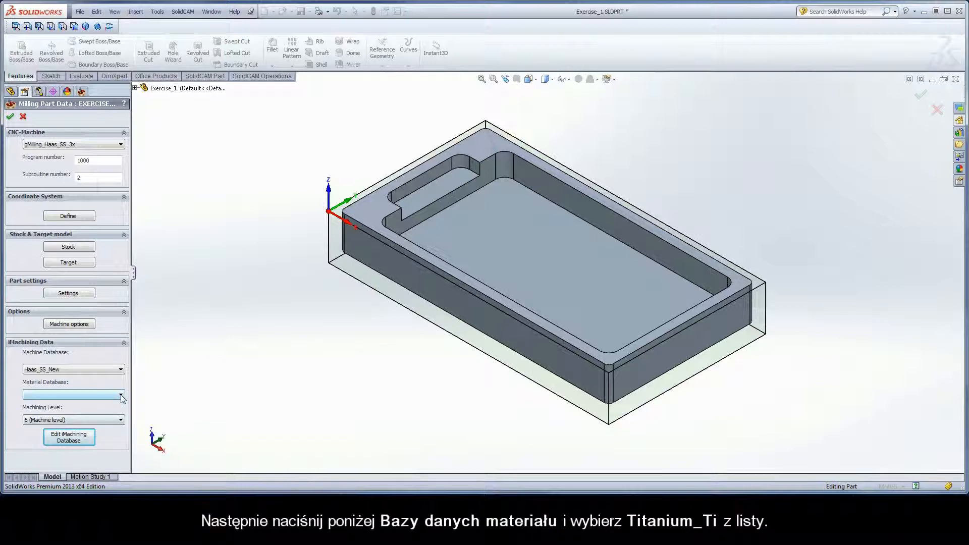
left_click(121, 395)
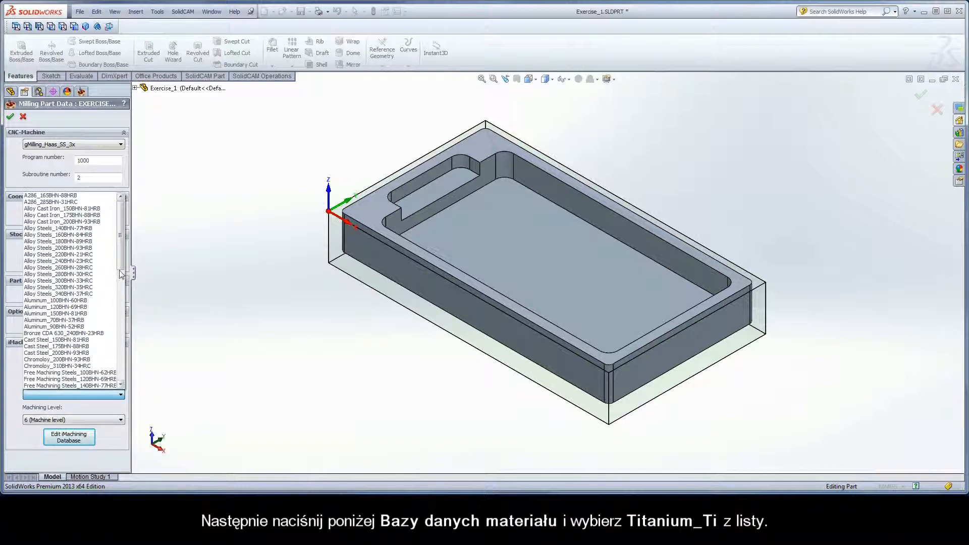
- Pick Titanium_Ti as the material database and confirm Milling Part Data
scroll("down", 3)
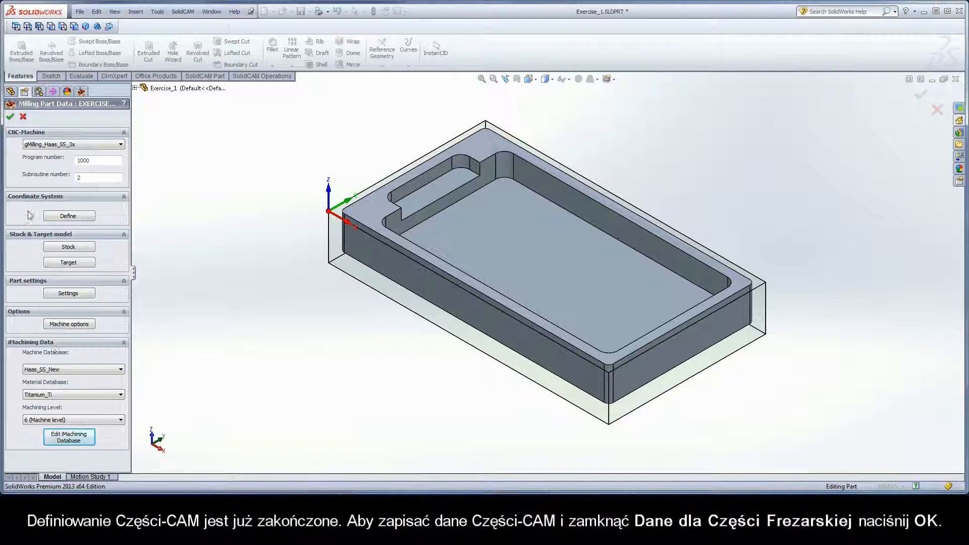
mouse_move(10, 117)
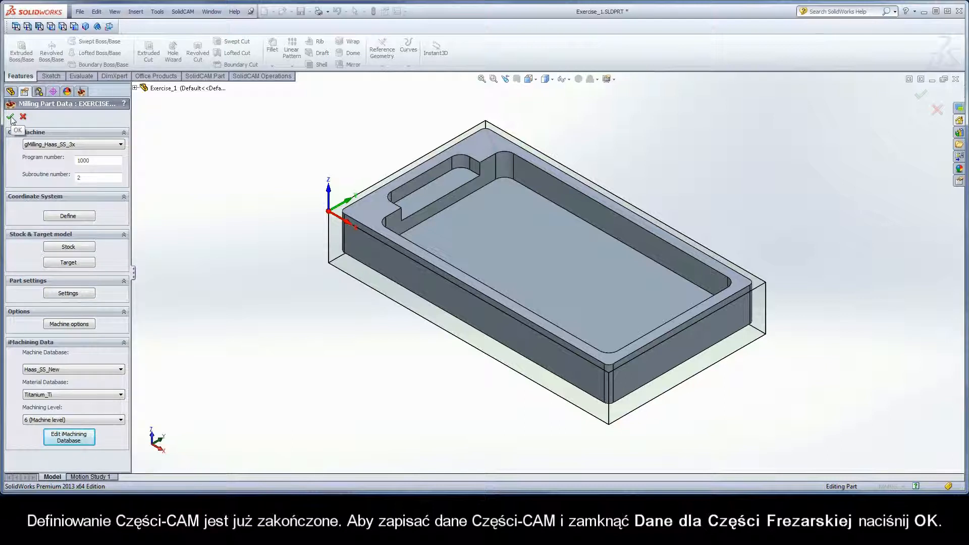
left_click(17, 130)
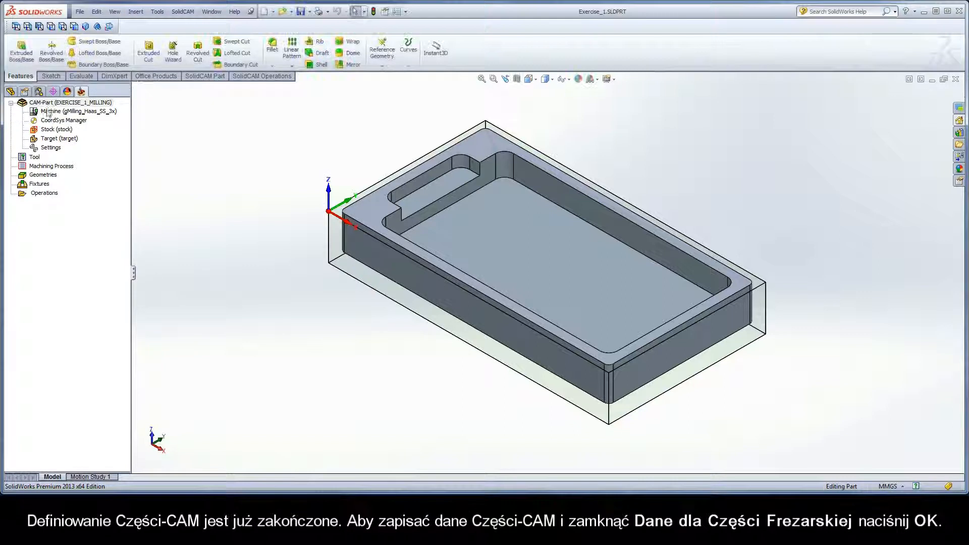